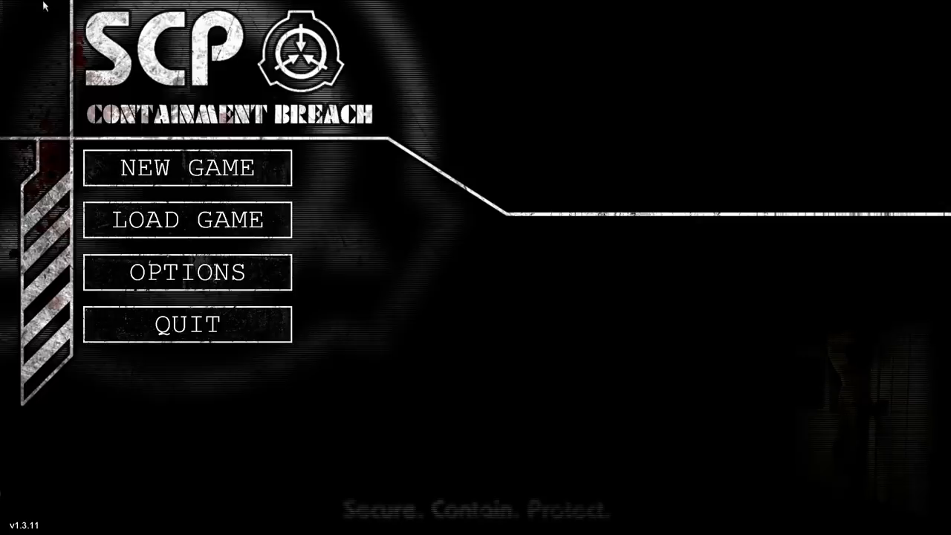
{"action": "mouse_move", "coordinate": [188, 167]}
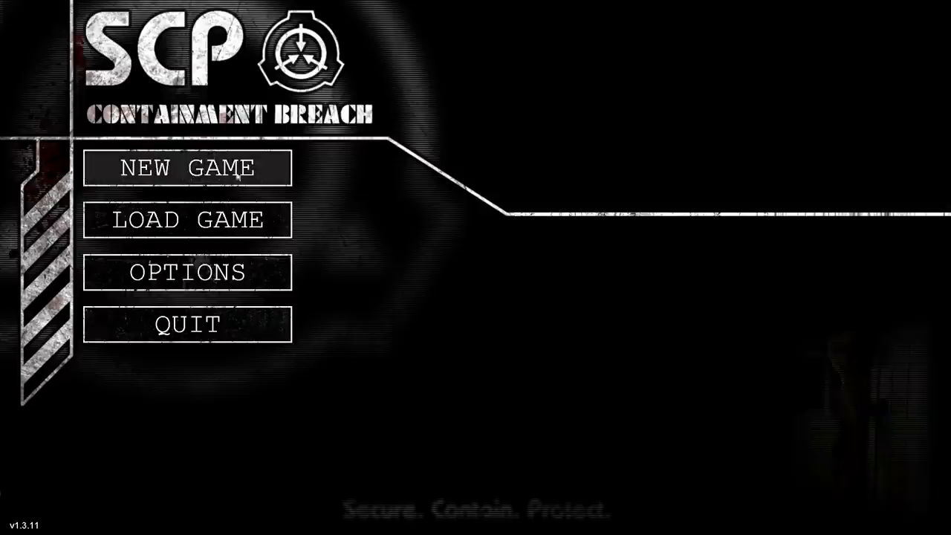
Start a new game named YES, keeping map seed NO and Safe difficulty.
{"action": "left_click", "coordinate": [187, 272]}
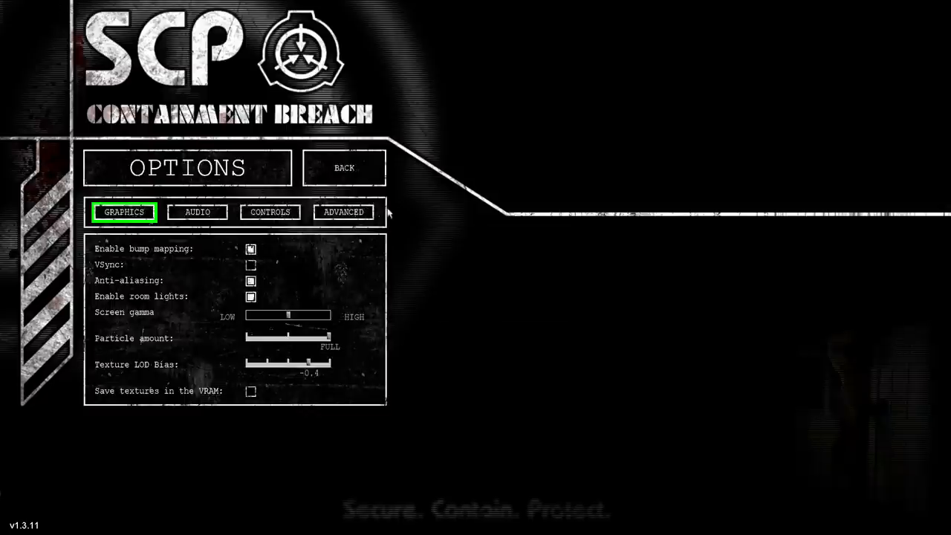
{"action": "left_click", "coordinate": [345, 166]}
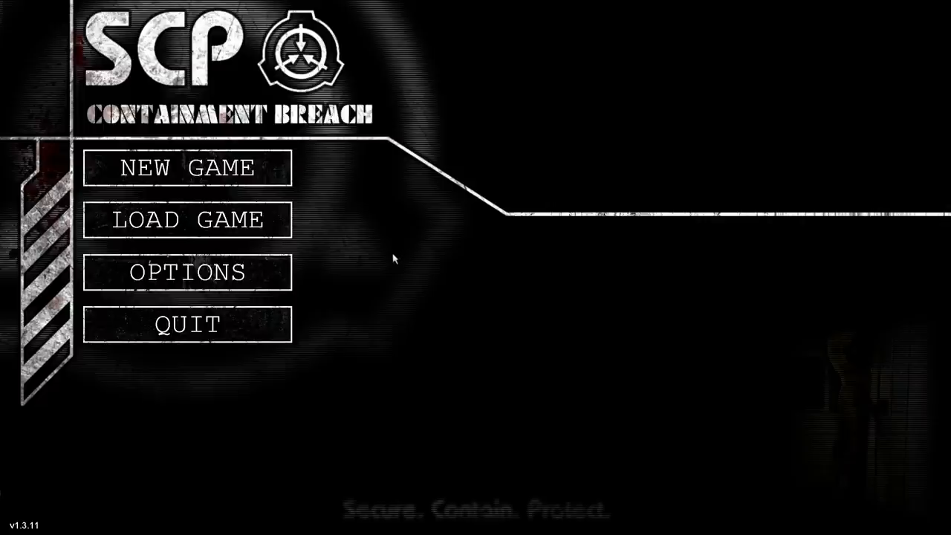
{"action": "left_click", "coordinate": [187, 166]}
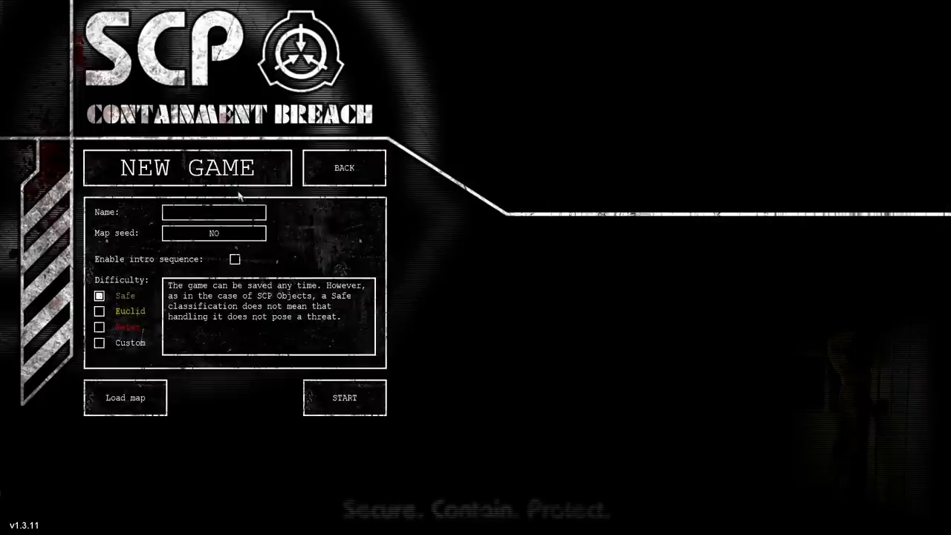
{"action": "mouse_move", "coordinate": [468, 374]}
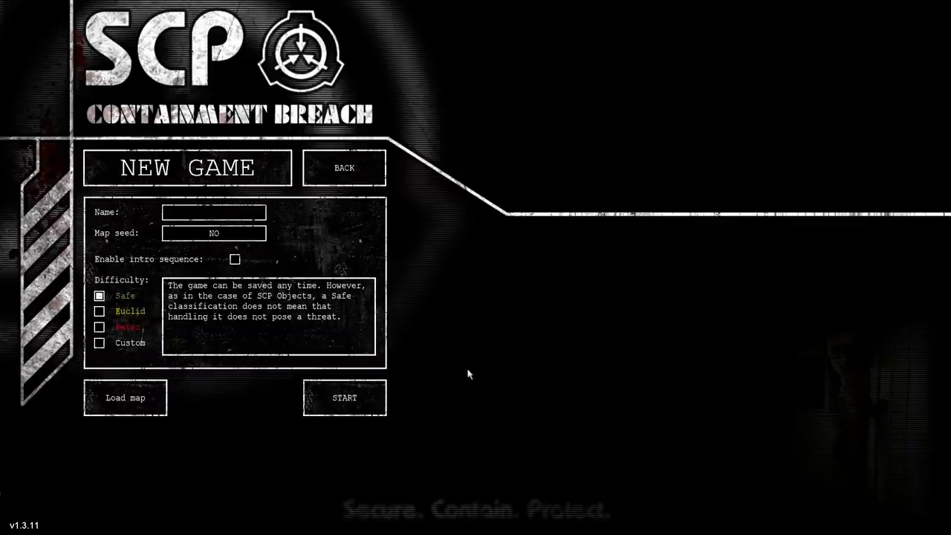
{"action": "mouse_move", "coordinate": [290, 266]}
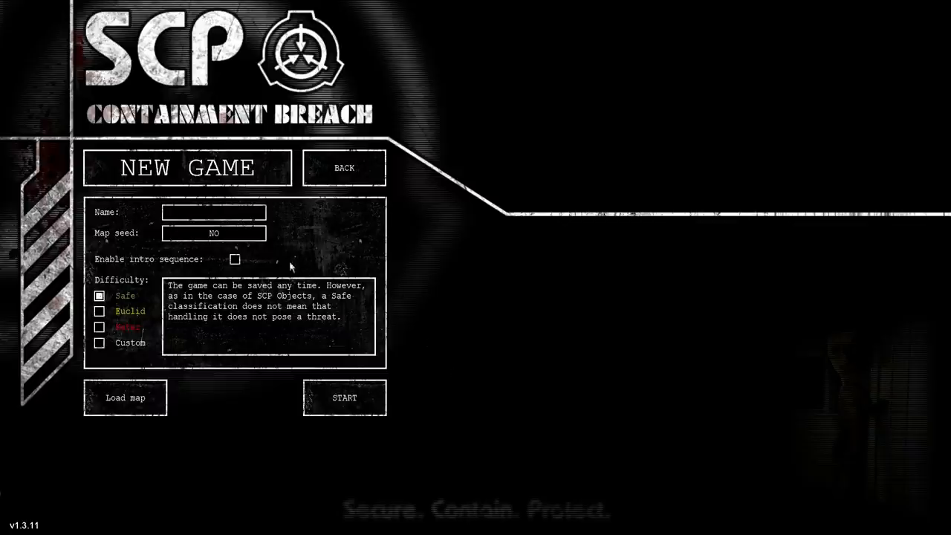
{"action": "mouse_move", "coordinate": [472, 374]}
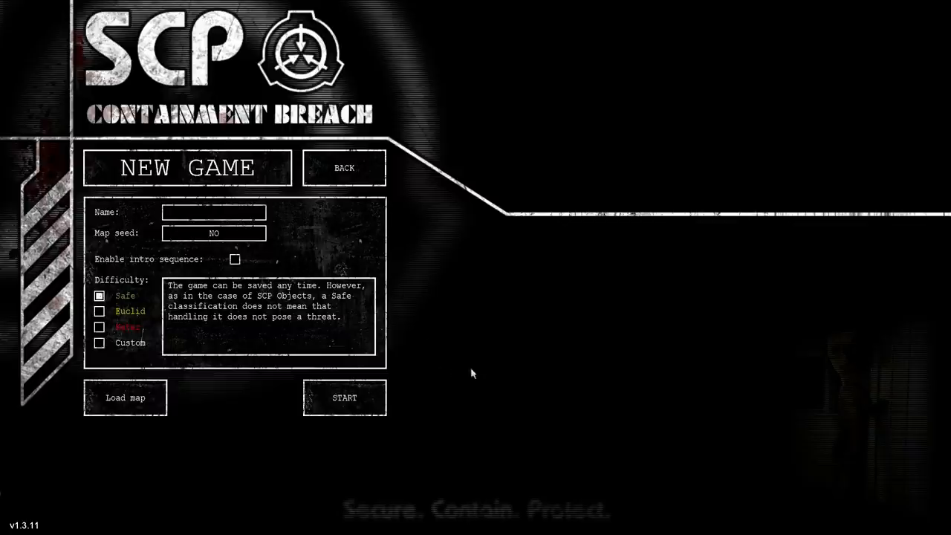
{"action": "left_click", "coordinate": [214, 212]}
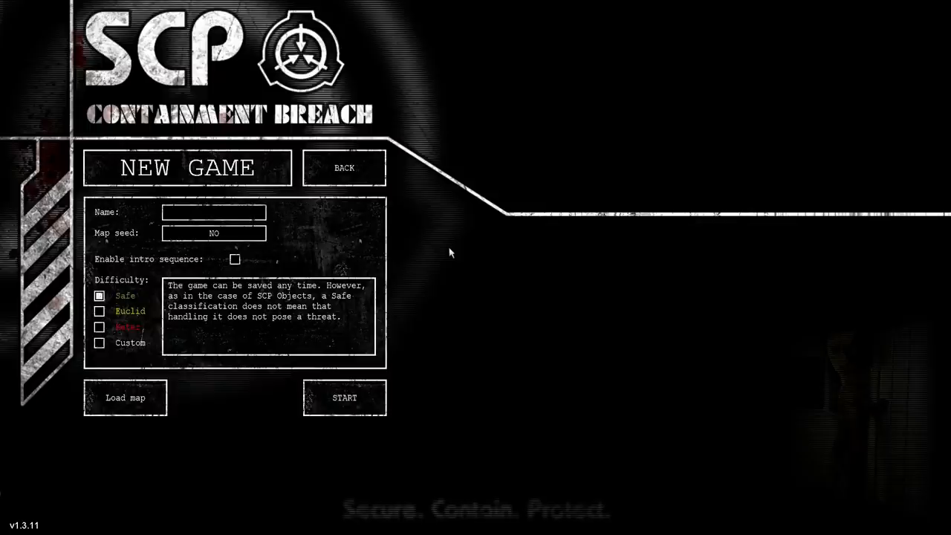
{"action": "type", "text": "YES"}
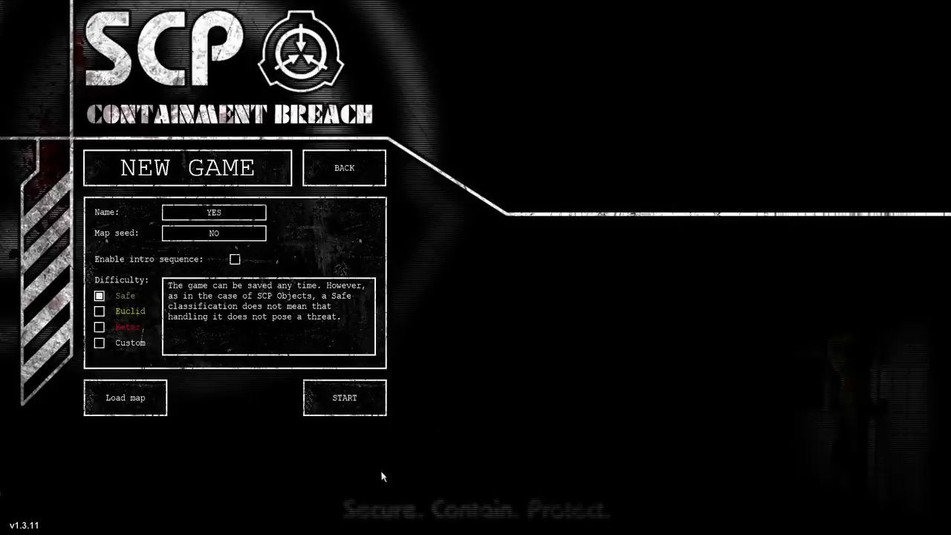
{"action": "mouse_move", "coordinate": [345, 398]}
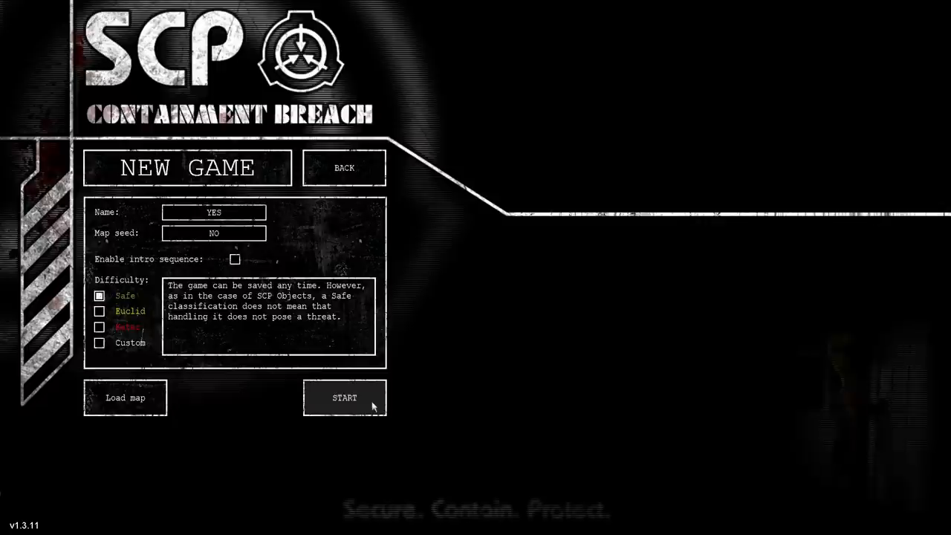
{"action": "mouse_move", "coordinate": [363, 411]}
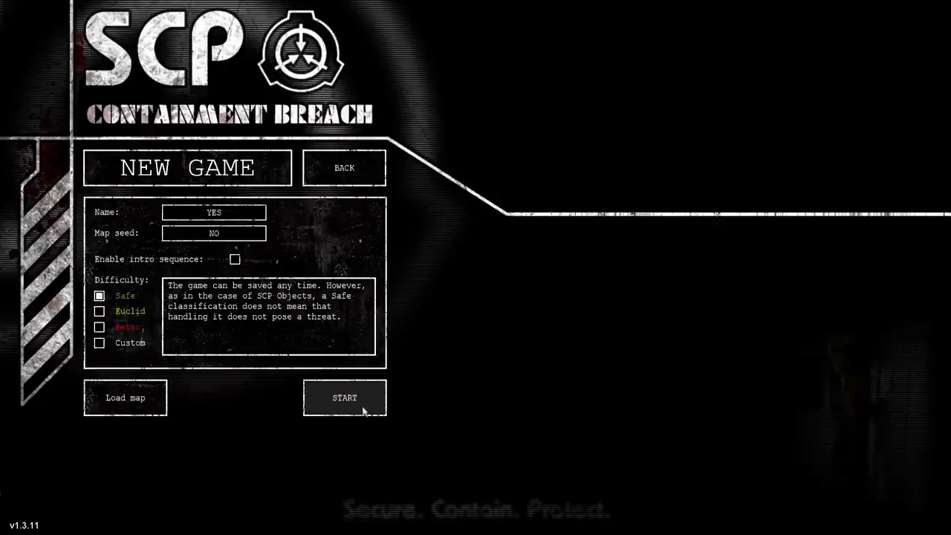
Begin the new game and let the SCP-079 loading screen finish.
{"action": "left_click", "coordinate": [345, 398]}
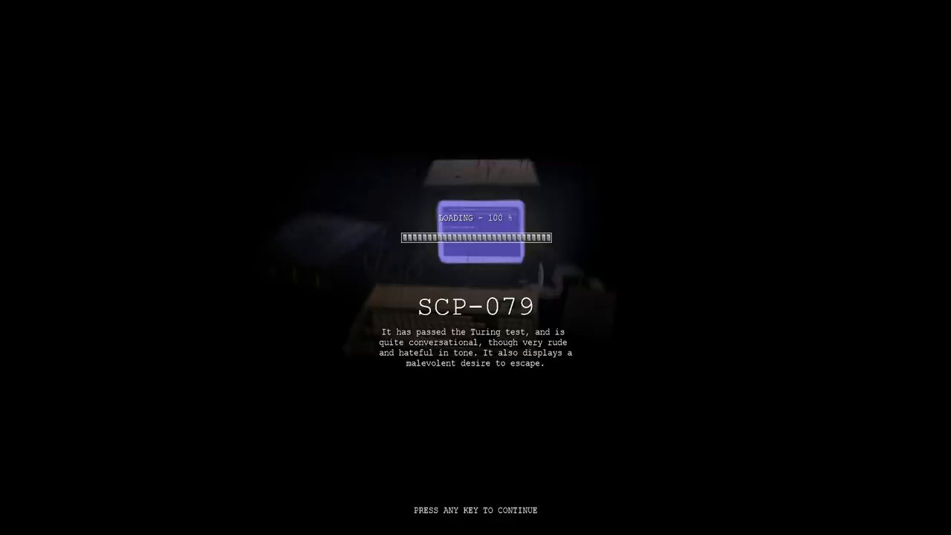
Enter the game and use the wall button to leave the starting room.
{"action": "key", "text": "space"}
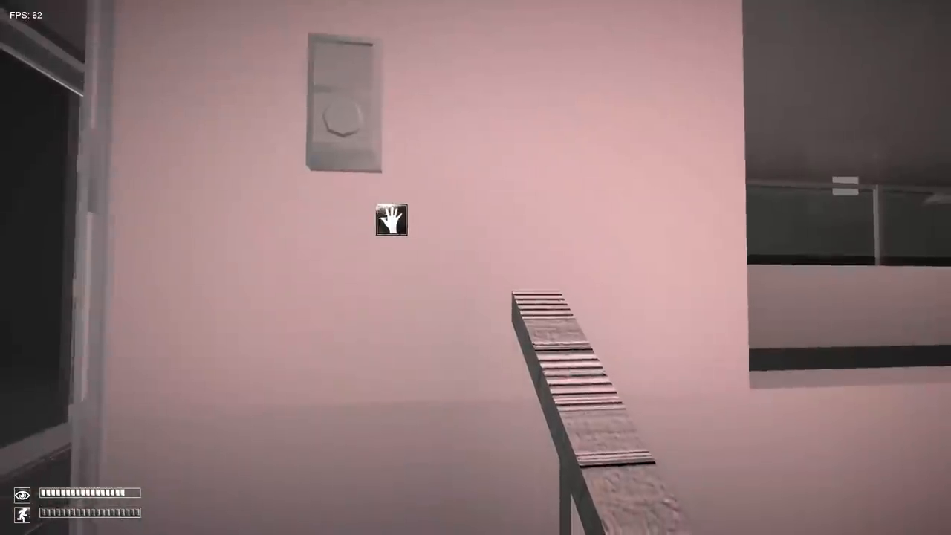
{"action": "left_click", "coordinate": [392, 218]}
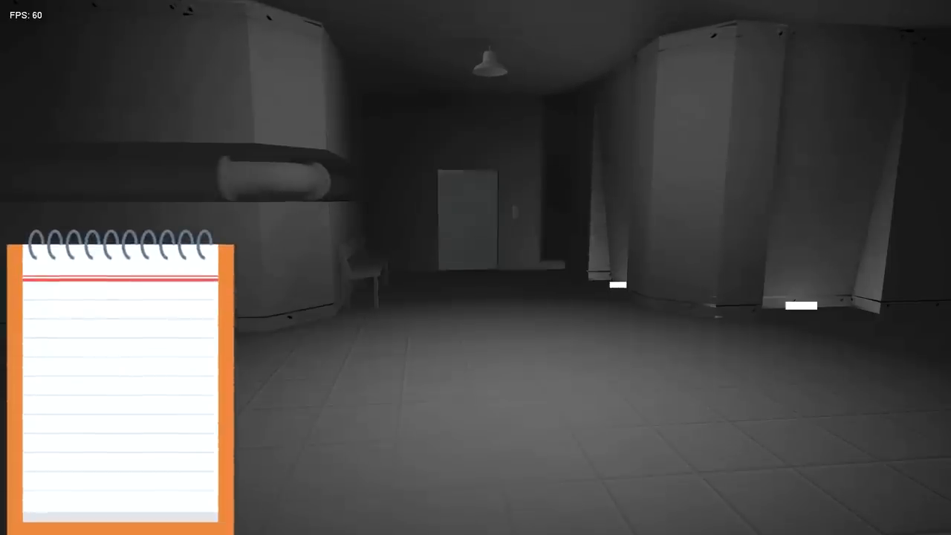
Walk the corridors deeper into the facility, noting 'Lvl 1 Boi'.
{"action": "type", "text": "Lvl 1 Boi"}
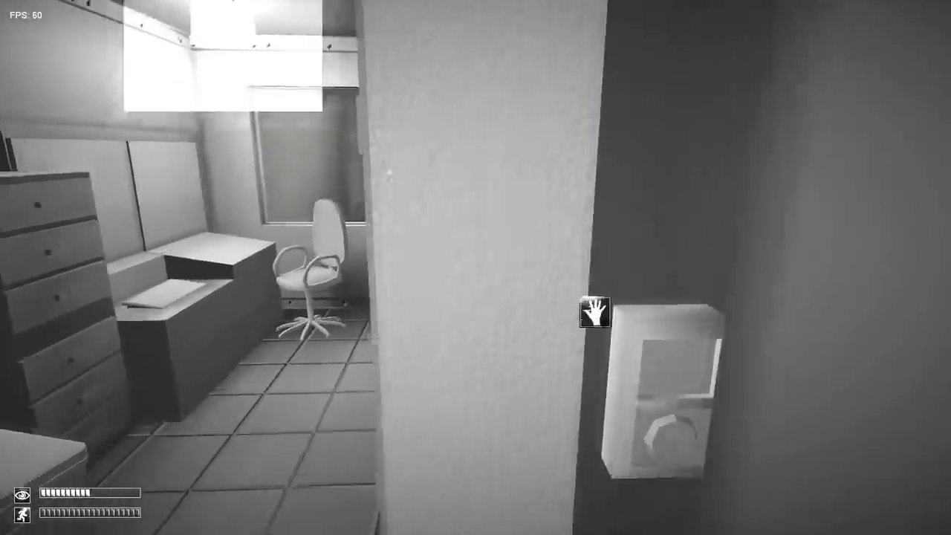
Open the door beside the small office and walk through.
{"action": "left_click", "coordinate": [594, 312]}
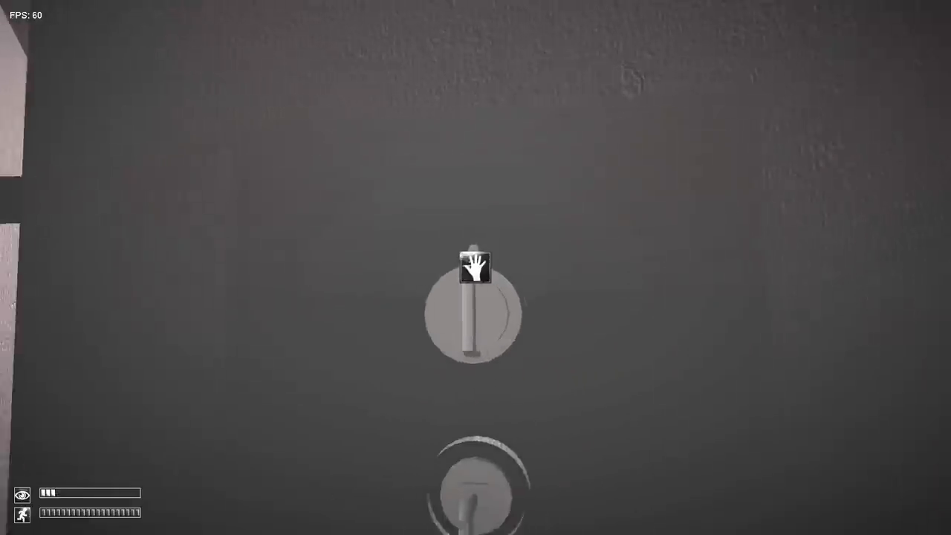
Pull the wall lever down and loot an item from the storage container.
{"action": "left_click", "coordinate": [474, 267]}
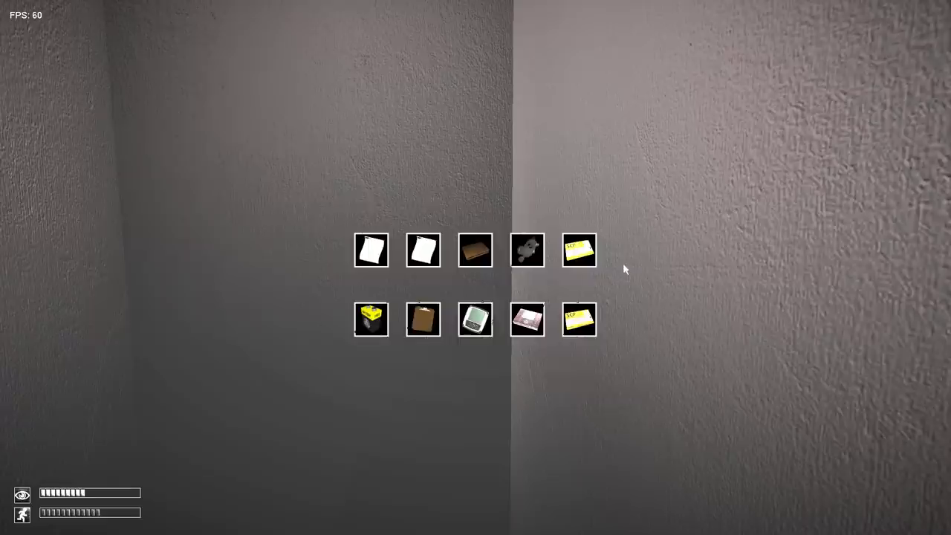
{"action": "mouse_move", "coordinate": [578, 260]}
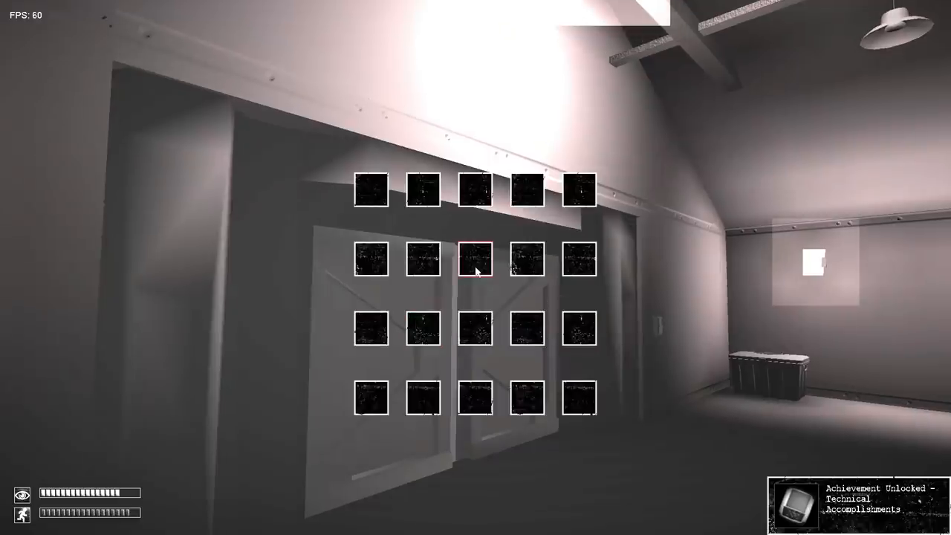
{"action": "left_click", "coordinate": [475, 258]}
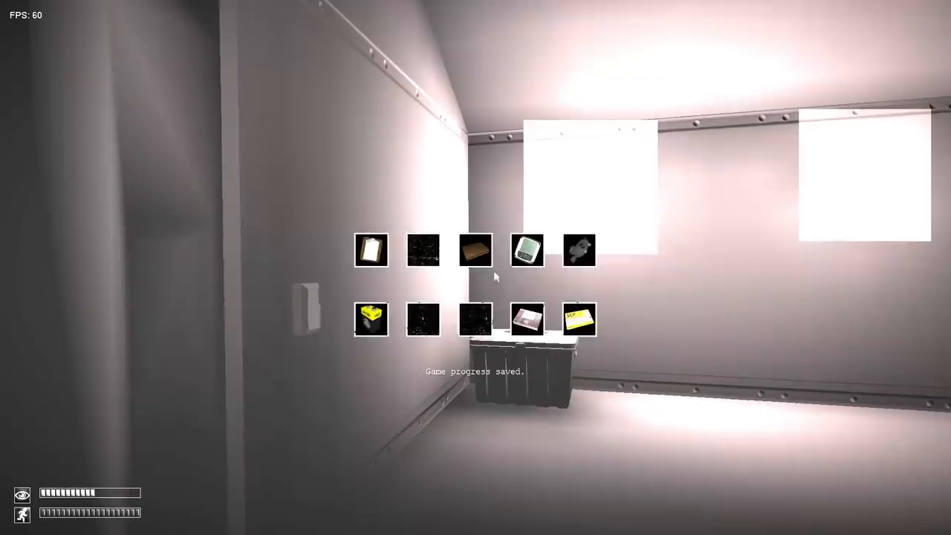
{"action": "mouse_move", "coordinate": [579, 319]}
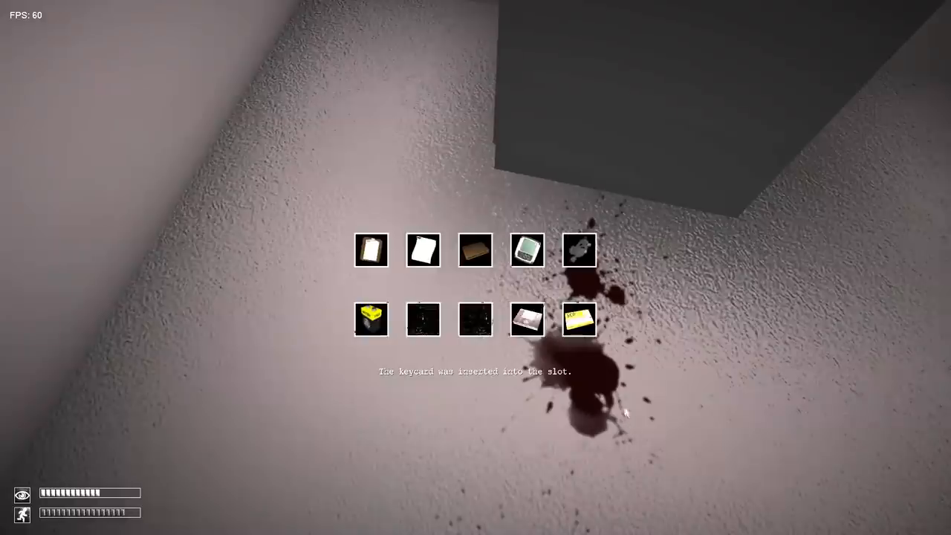
Use the keycard from the inventory in the door slot and proceed.
{"action": "left_click", "coordinate": [579, 318]}
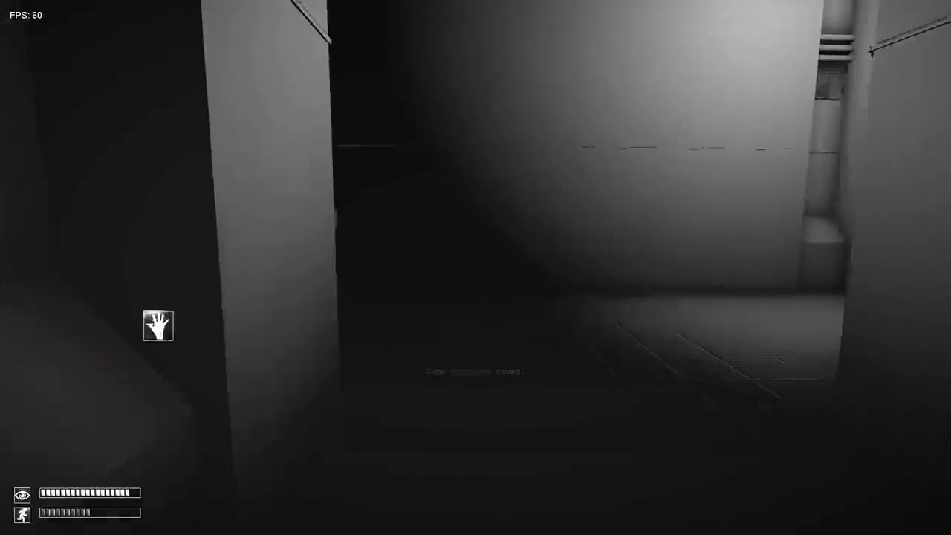
{"action": "mouse_move", "coordinate": [476, 267]}
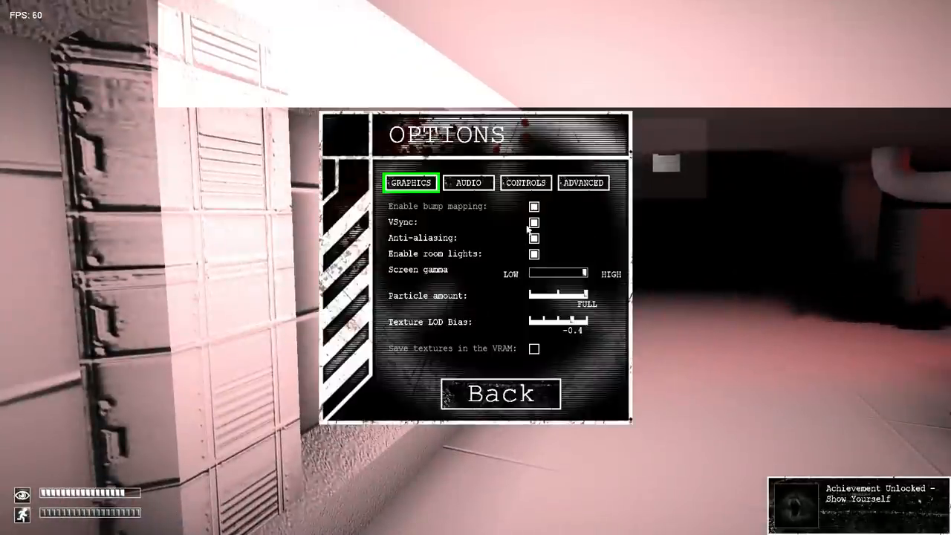
Leave the options screen after raising screen gamma to HIGH.
{"action": "left_click", "coordinate": [499, 394]}
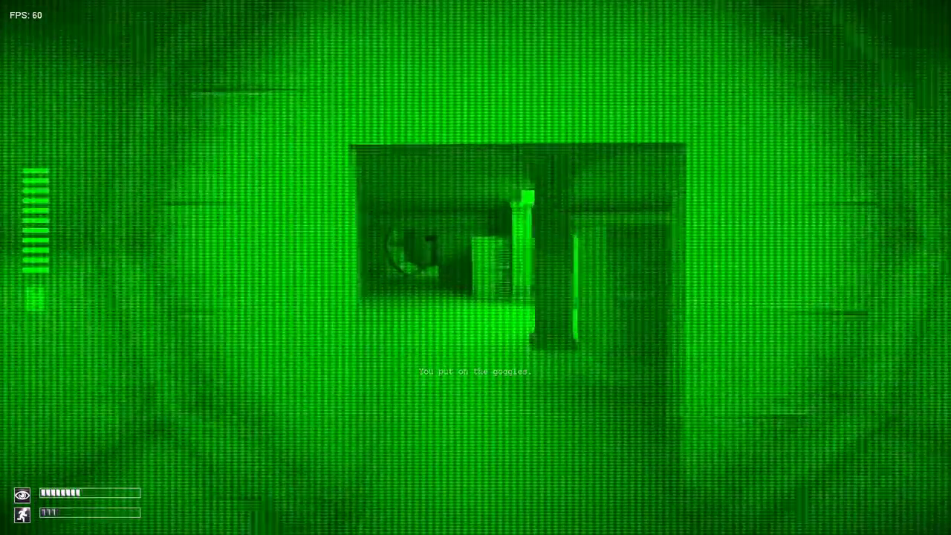
Ride the elevator and bring up the inventory to review carried items.
{"action": "key", "text": "g"}
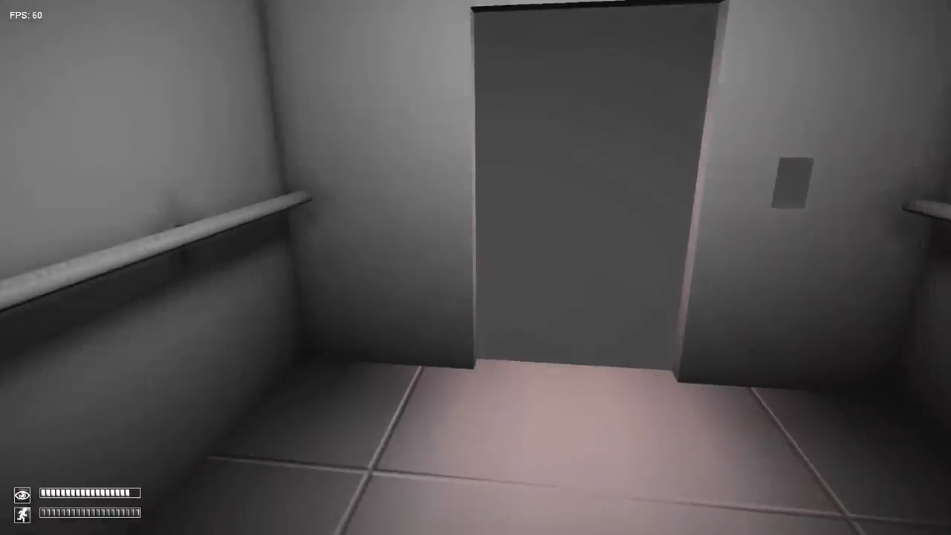
{"action": "mouse_move", "coordinate": [475, 268]}
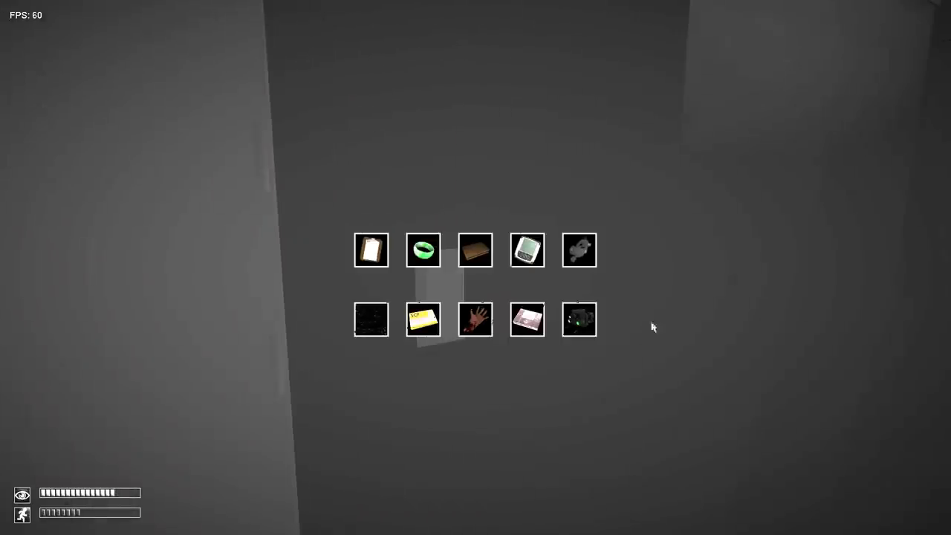
{"action": "mouse_move", "coordinate": [576, 290]}
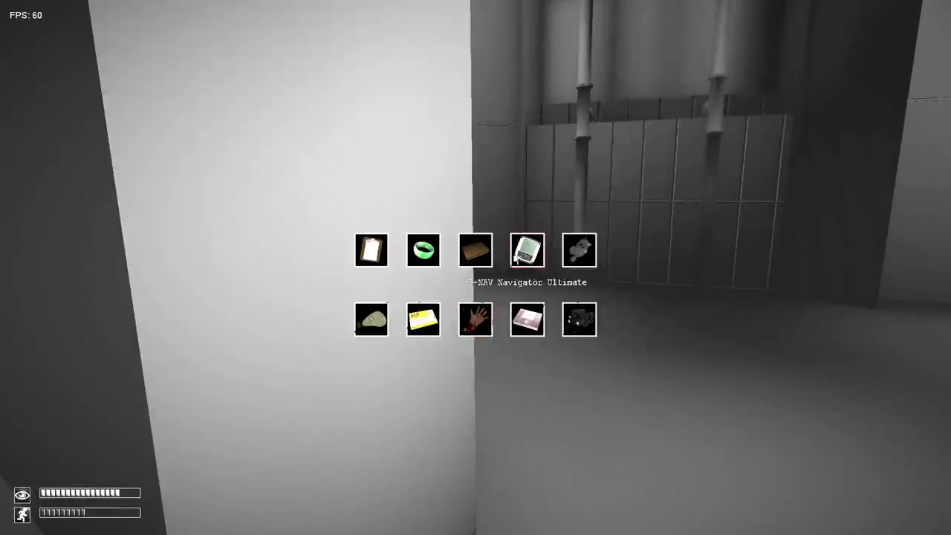
Take the S-NAV Navigator out of the inventory and continue down the hallway.
{"action": "left_click", "coordinate": [526, 249]}
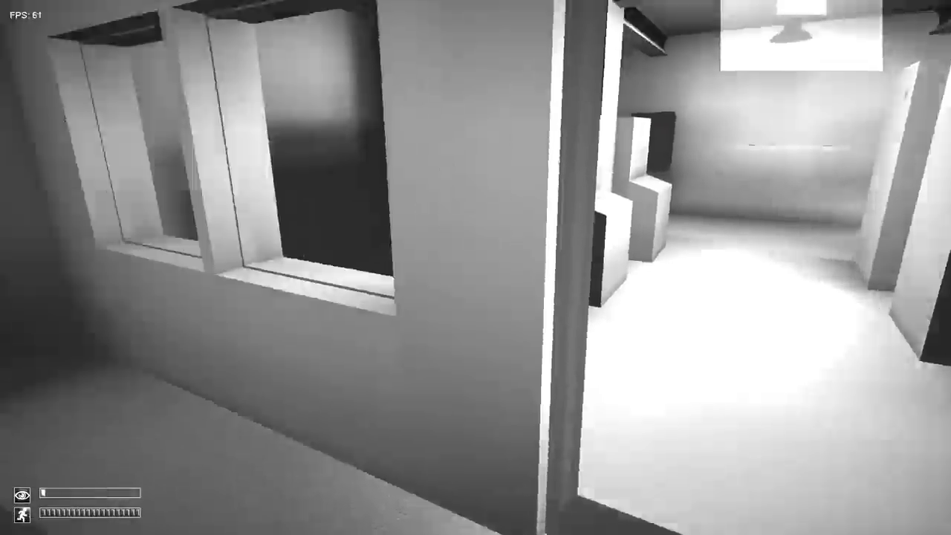
{"action": "mouse_move", "coordinate": [475, 268]}
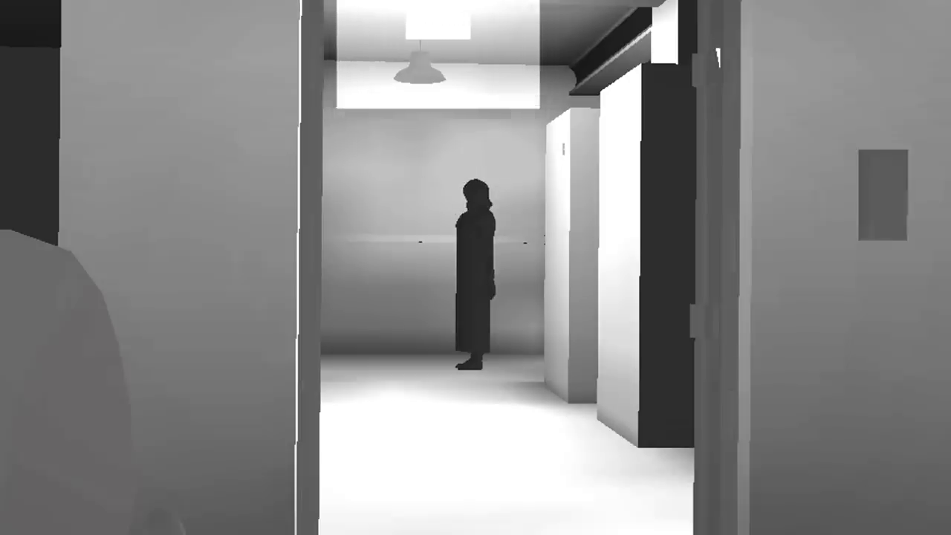
{"action": "mouse_move", "coordinate": [475, 268]}
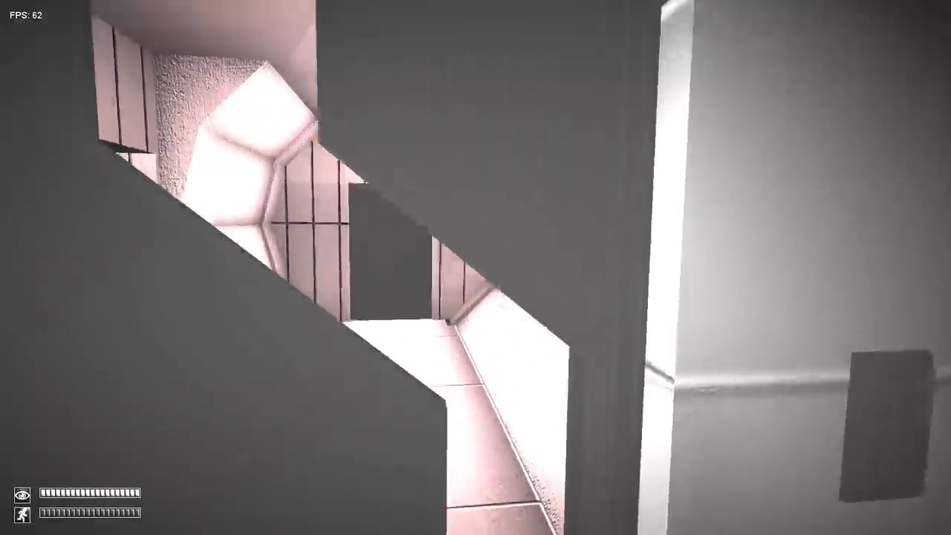
{"action": "mouse_move", "coordinate": [476, 267]}
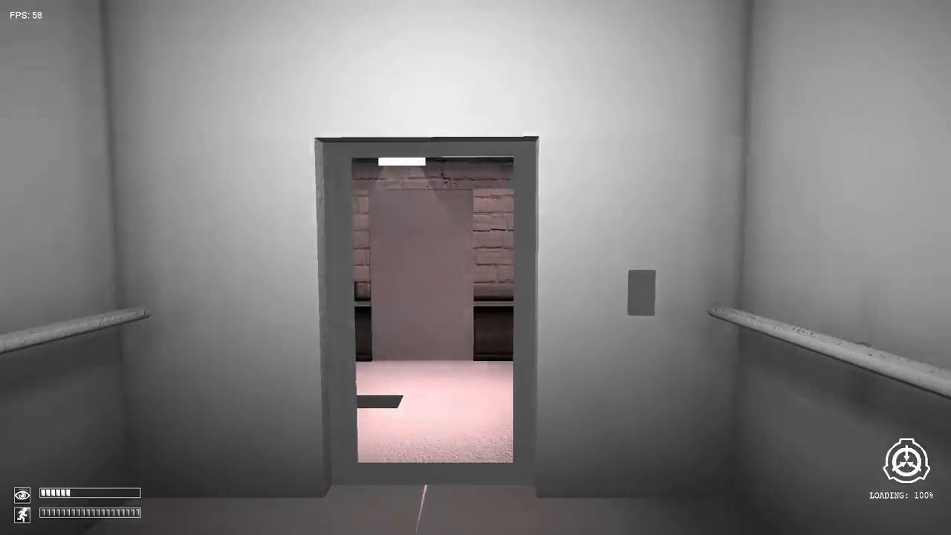
Scan the brick-walled area with night vision, then pause the game at the closed door.
{"action": "key", "text": "tab"}
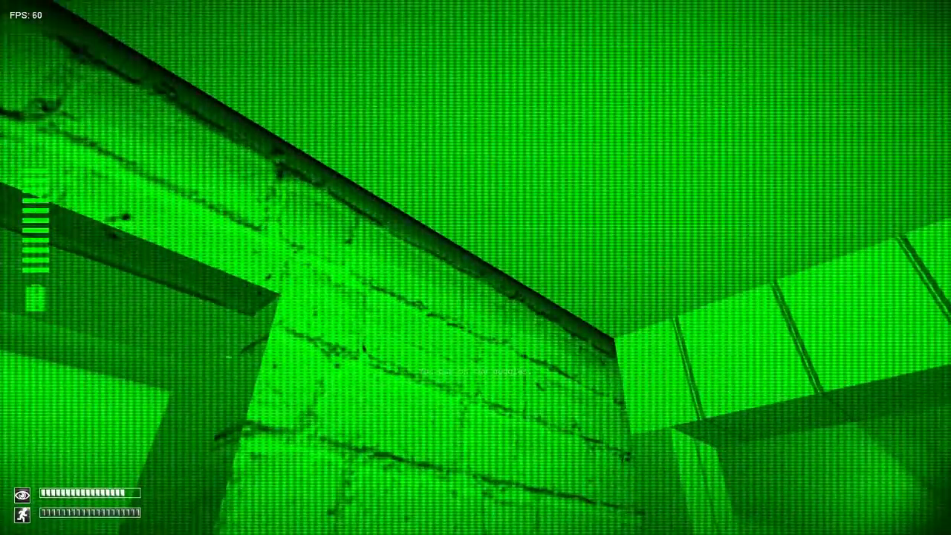
{"action": "key", "text": "g"}
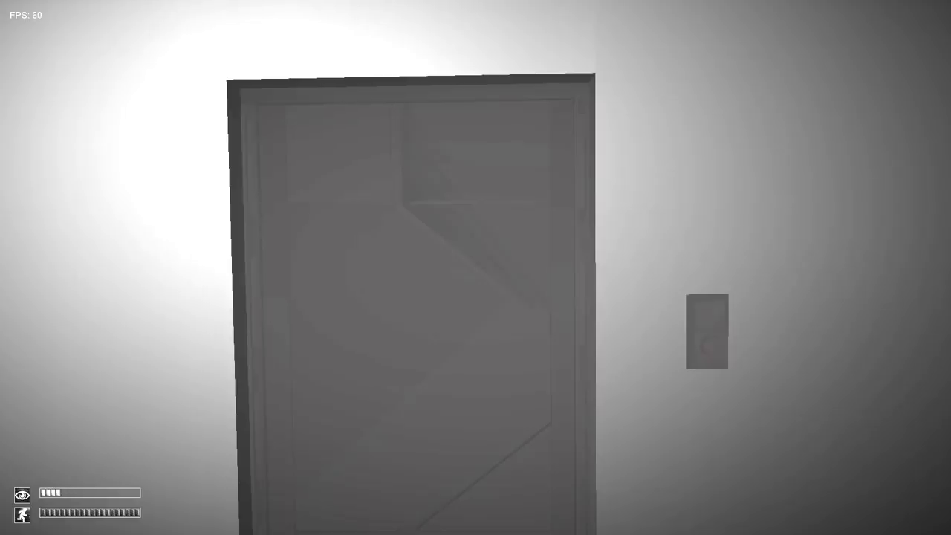
{"action": "key", "text": "Escape"}
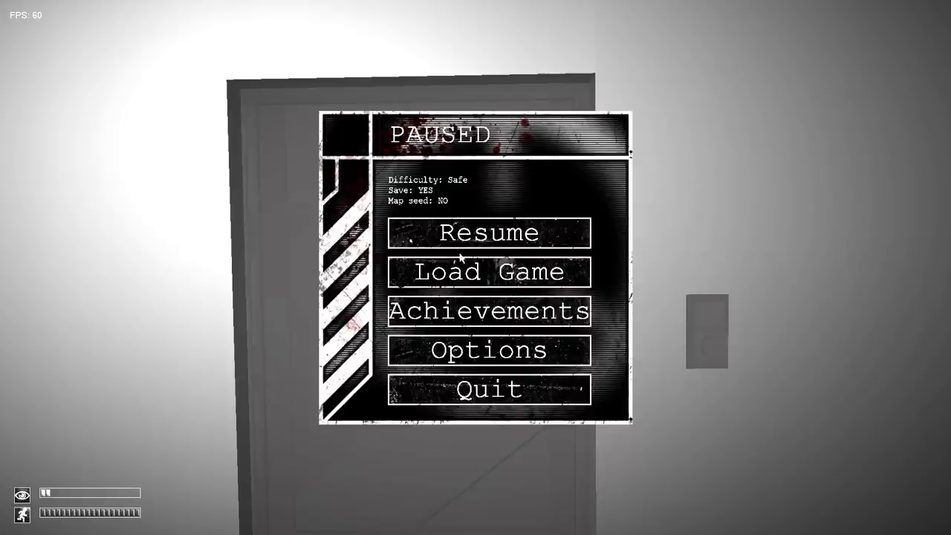